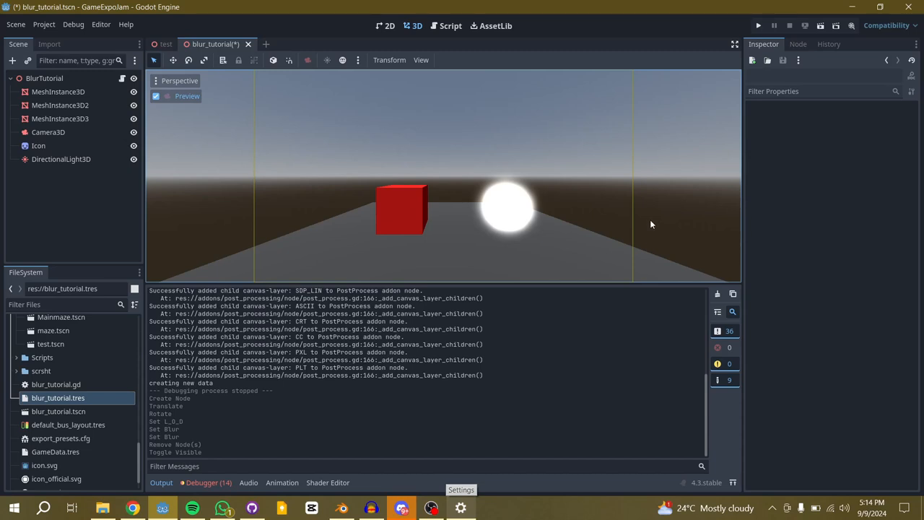
{"action": "mouse_move", "coordinate": [675, 229]}
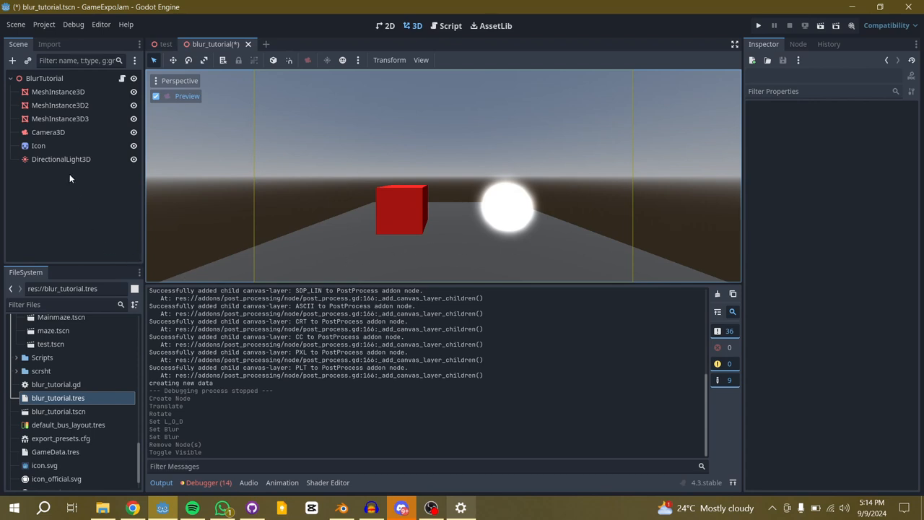
{"action": "mouse_move", "coordinate": [535, 13]}
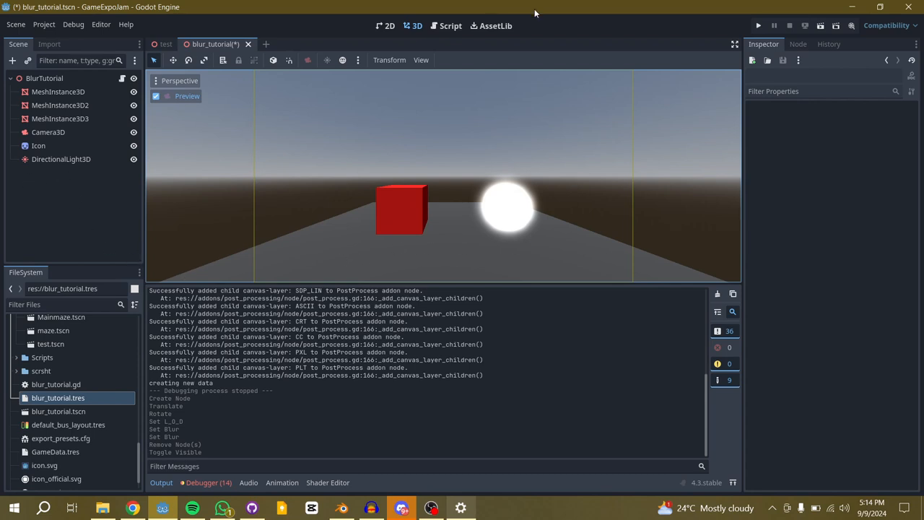
Browse the Post Process addon in the Asset Library, then return to the 2D workspace
{"action": "left_click", "coordinate": [492, 25]}
{"action": "type", "text": "post process"}
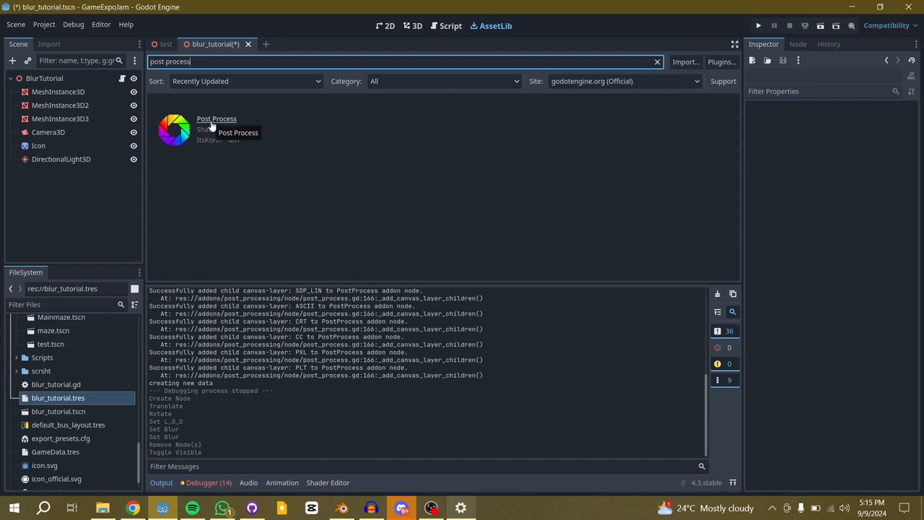
{"action": "mouse_move", "coordinate": [257, 237]}
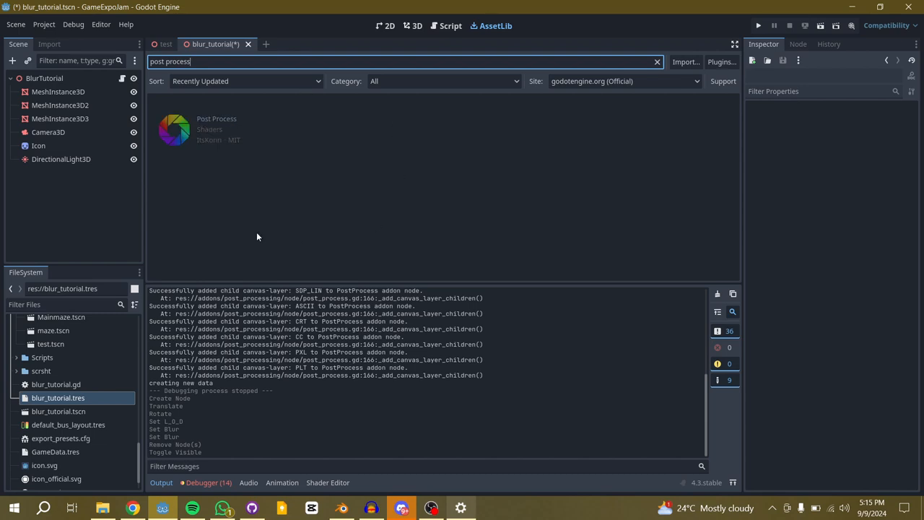
{"action": "mouse_move", "coordinate": [192, 132]}
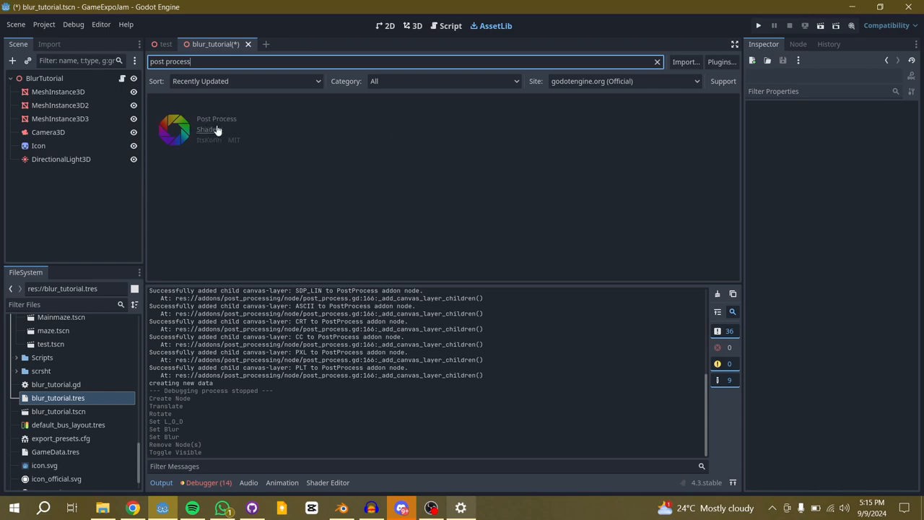
{"action": "left_click", "coordinate": [216, 118]}
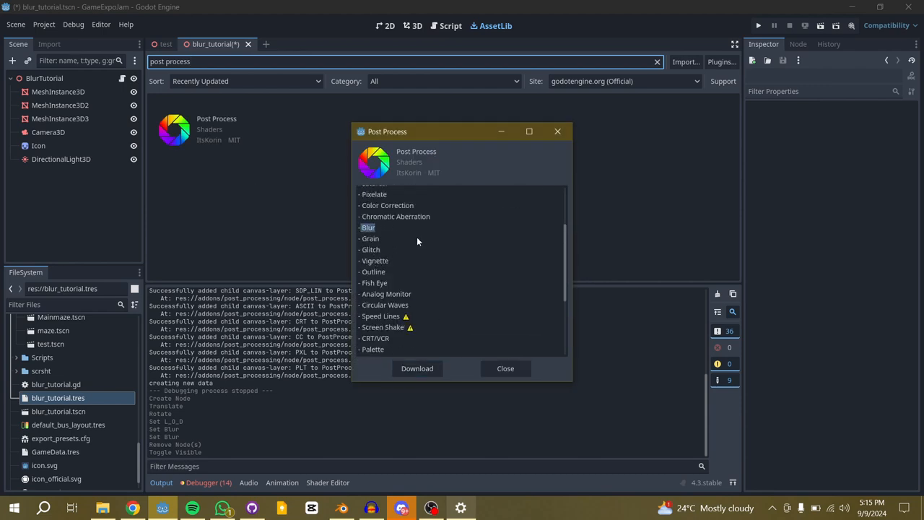
{"action": "mouse_move", "coordinate": [403, 234]}
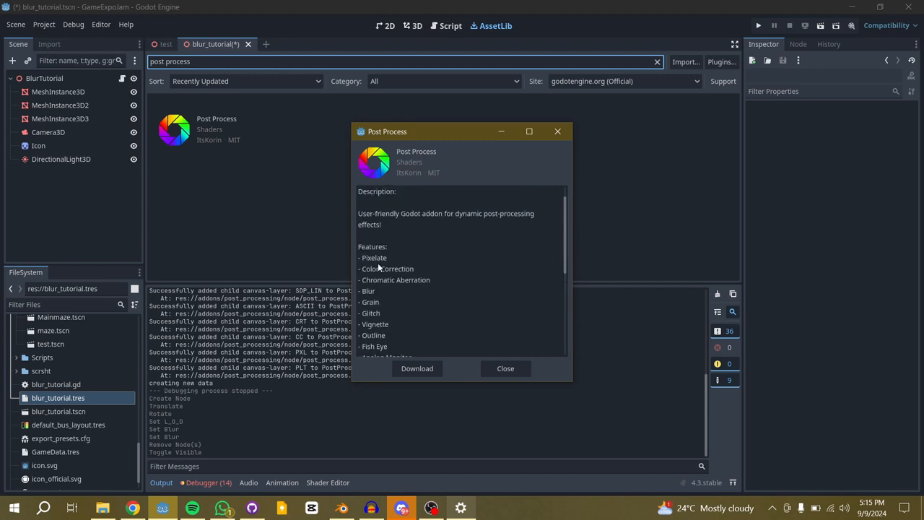
{"action": "scroll", "scroll_direction": "down", "scroll_amount": 3}
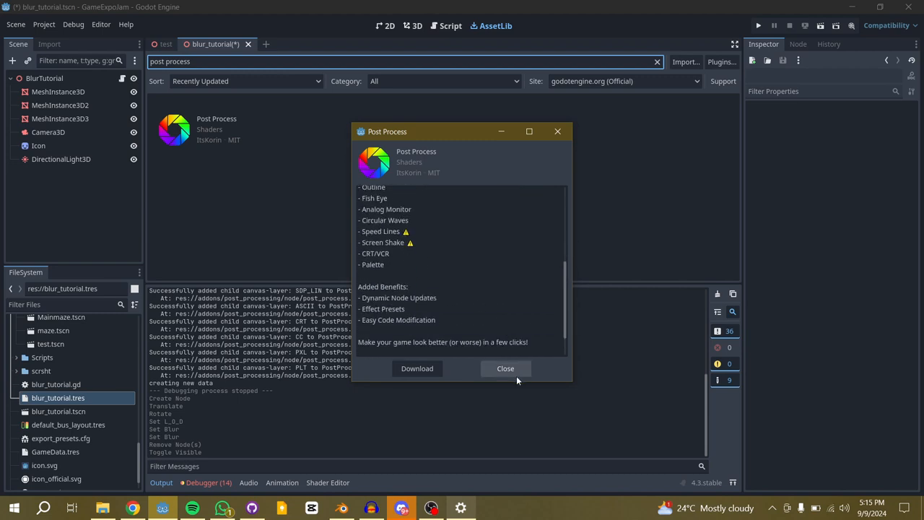
{"action": "left_click", "coordinate": [505, 368]}
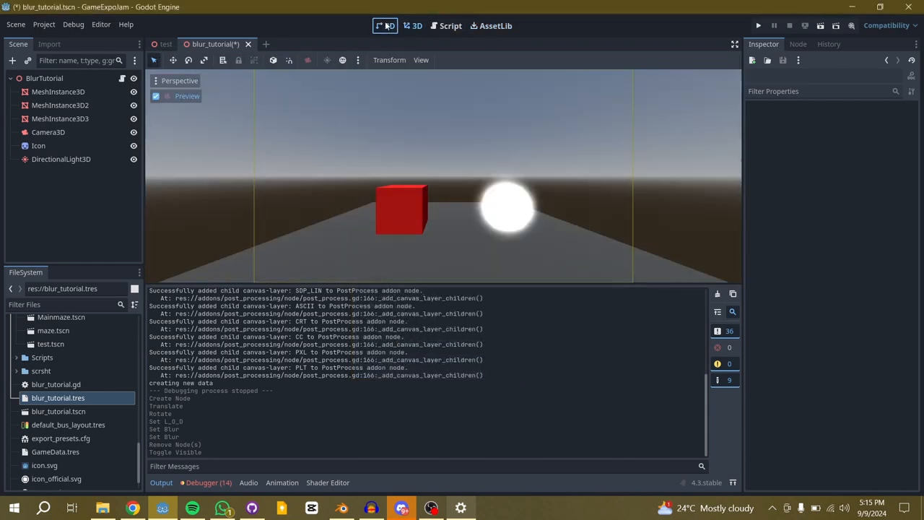
{"action": "left_click", "coordinate": [387, 26]}
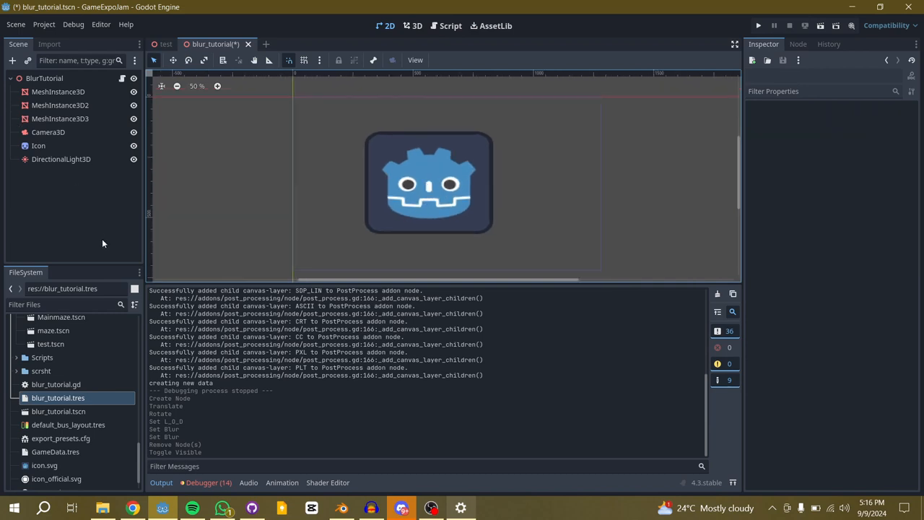
{"action": "mouse_move", "coordinate": [77, 216]}
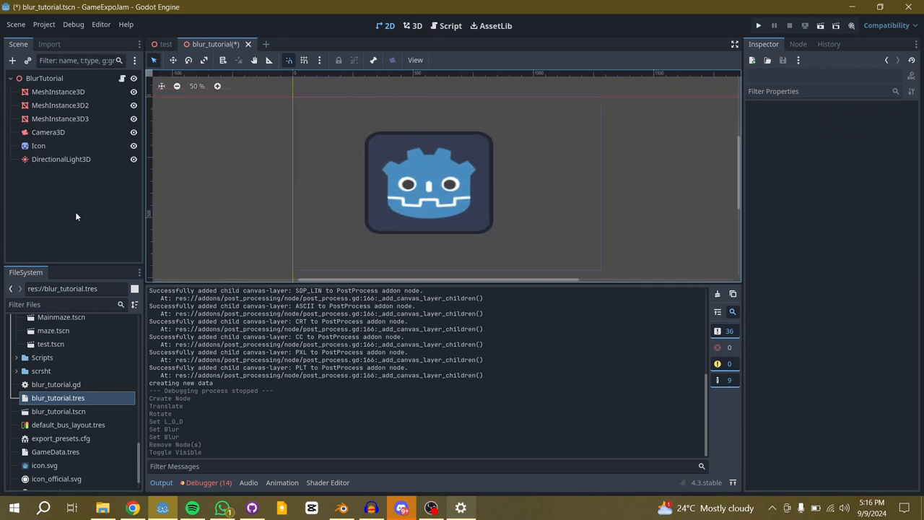
{"action": "mouse_move", "coordinate": [66, 116]}
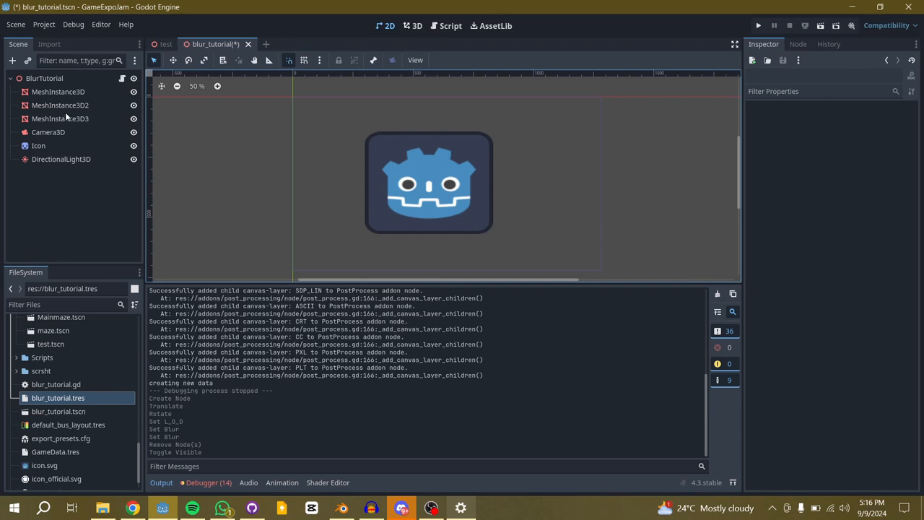
{"action": "mouse_move", "coordinate": [49, 44]}
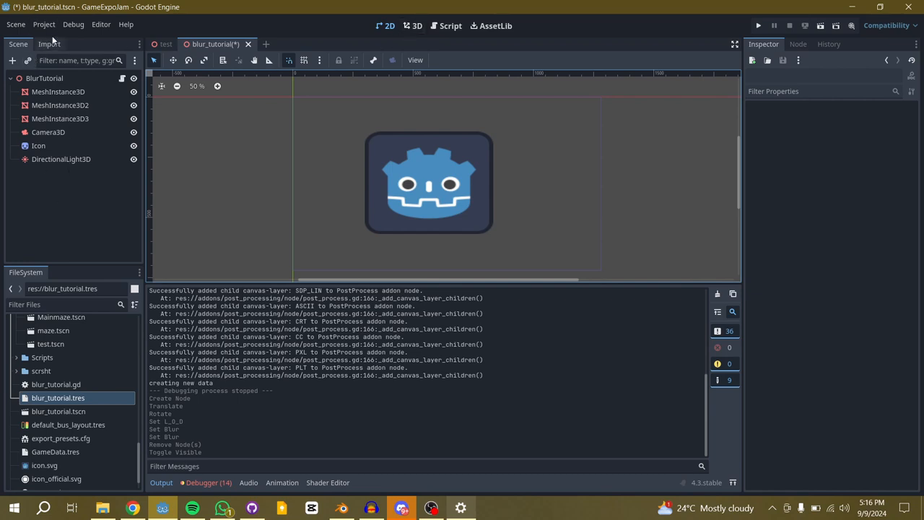
{"action": "left_click", "coordinate": [43, 24]}
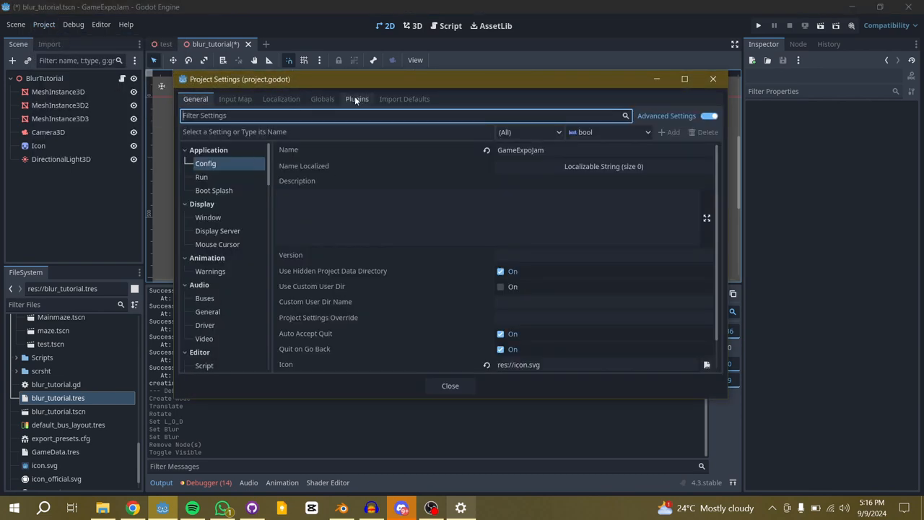
{"action": "left_click", "coordinate": [357, 99]}
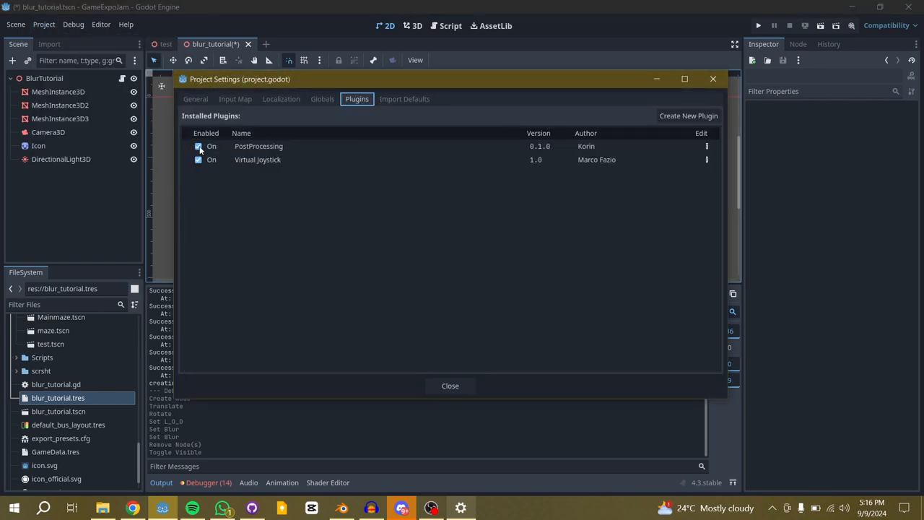
{"action": "left_click", "coordinate": [450, 386]}
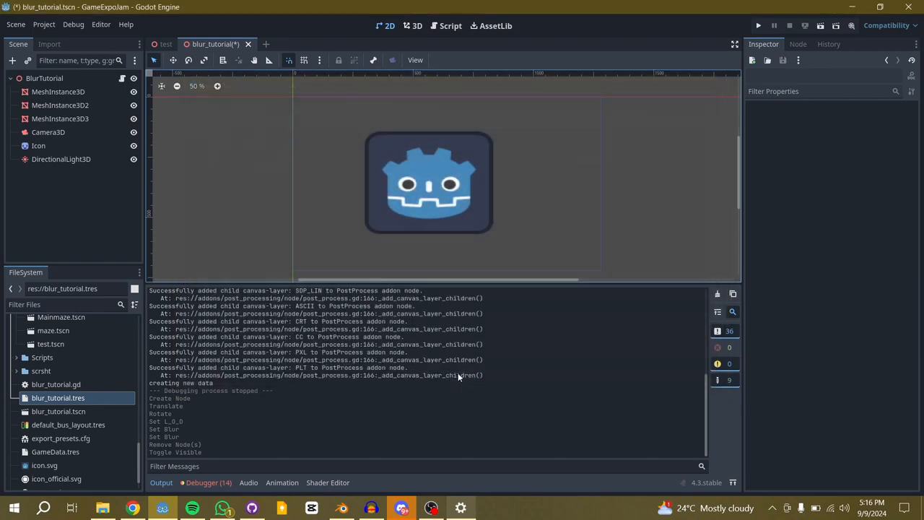
Add a PostProcess node to BlurTutorial by searching 'po' in the node list
{"action": "left_click", "coordinate": [416, 26]}
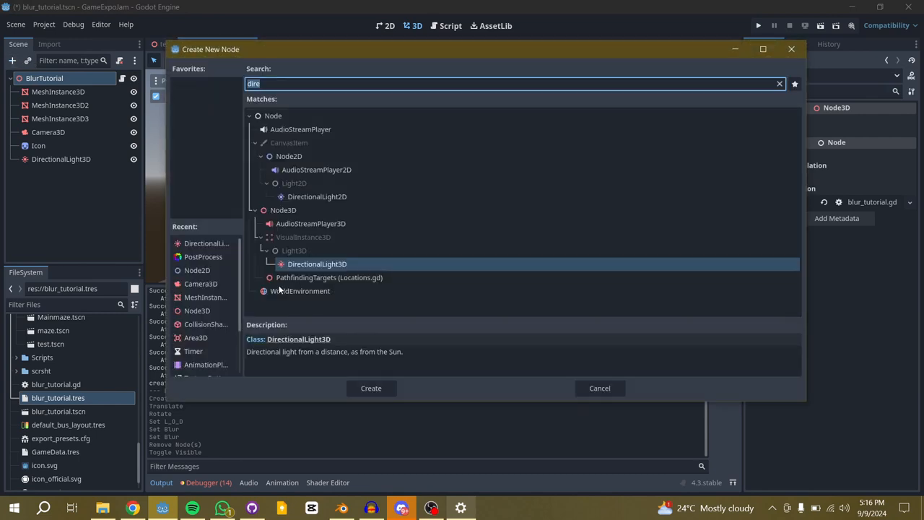
{"action": "type", "text": "post"}
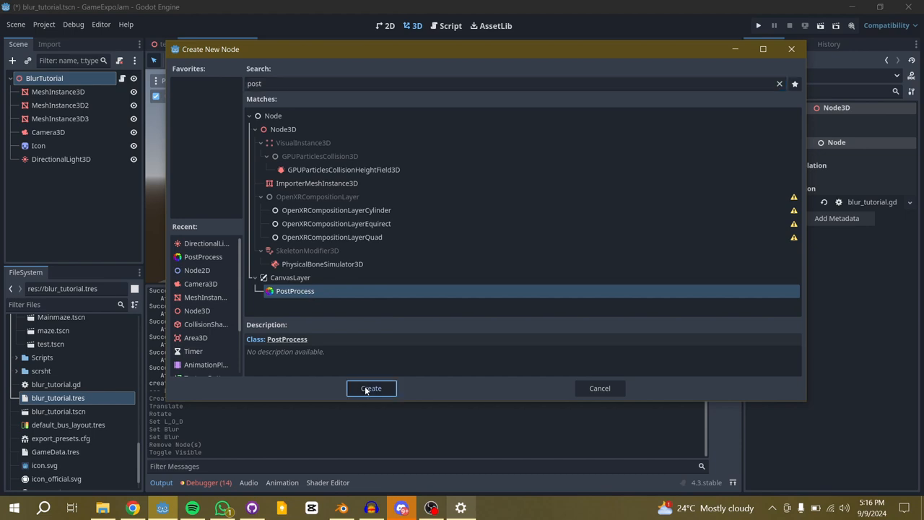
{"action": "left_click", "coordinate": [371, 387]}
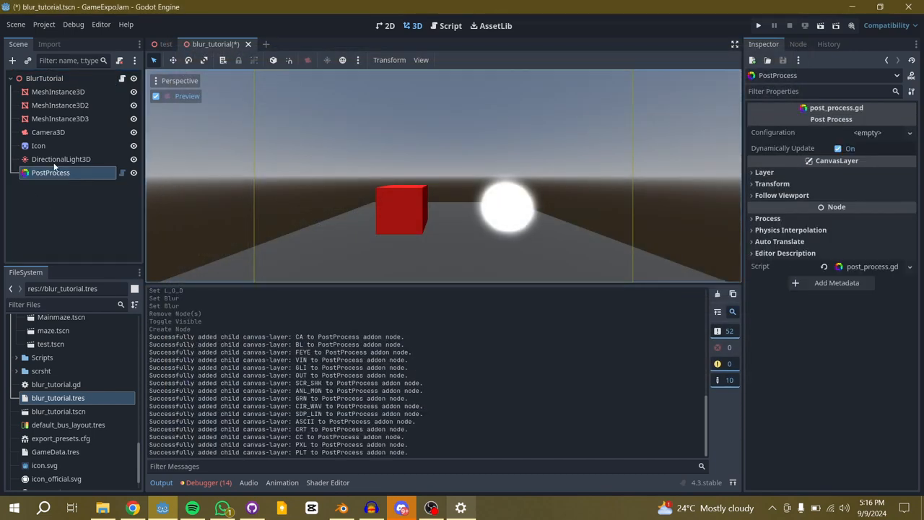
{"action": "mouse_move", "coordinate": [60, 185]}
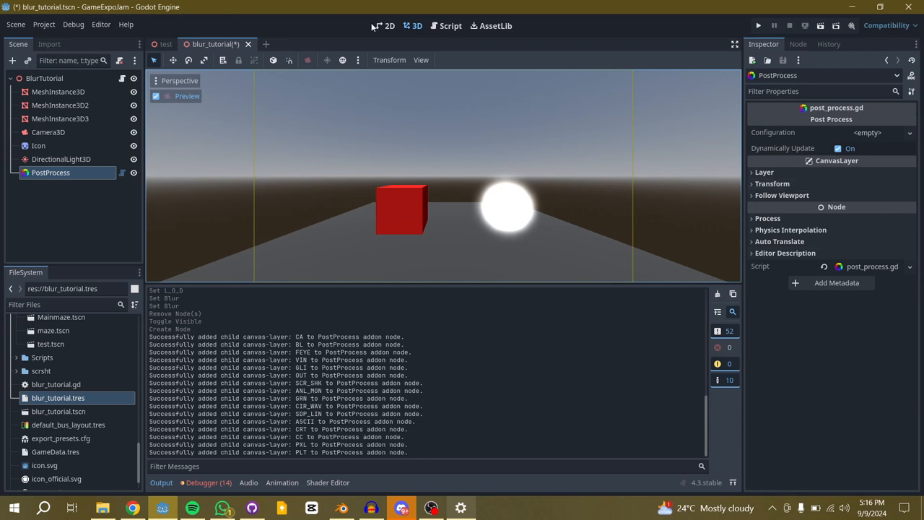
Return to the 2D view and zoom to see the colour-distorted Godot icon
{"action": "left_click", "coordinate": [386, 25]}
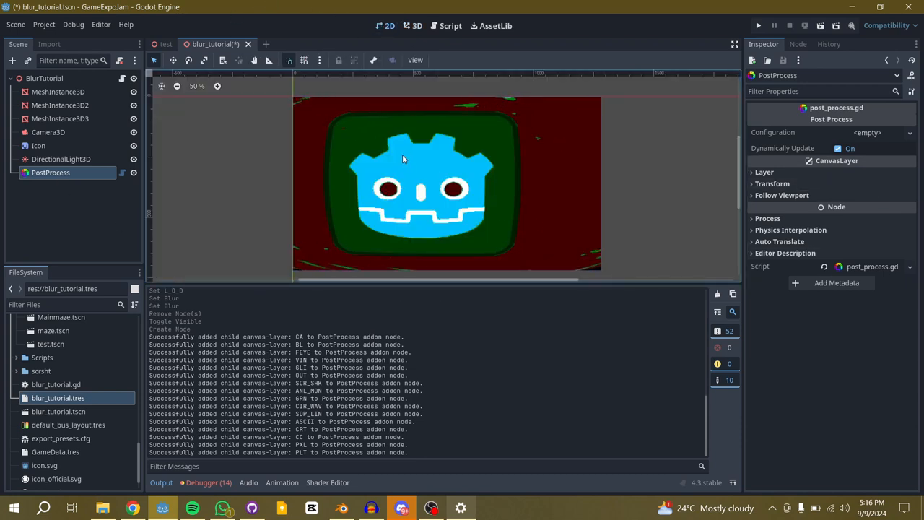
{"action": "scroll", "scroll_direction": "down", "scroll_amount": 3}
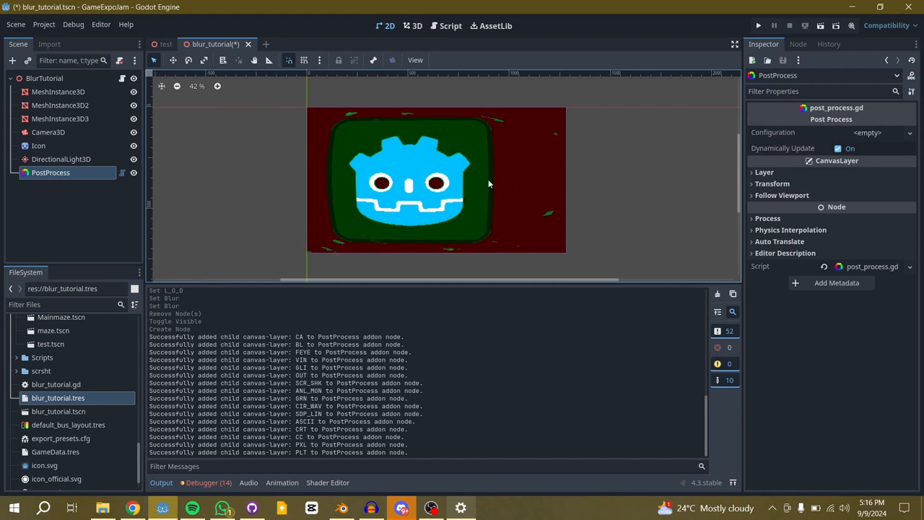
{"action": "mouse_move", "coordinate": [311, 106]}
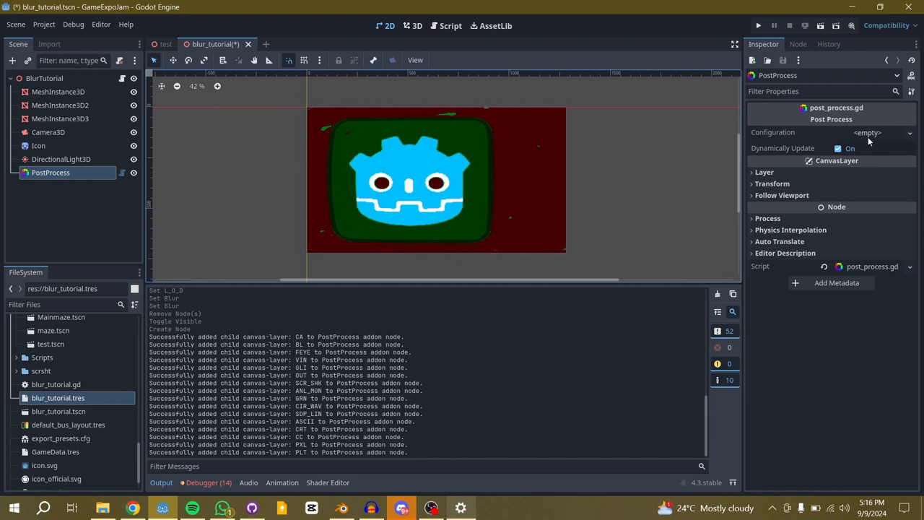
Assign a new PostProcessingConfiguration and expand its Visual Effects and Display sections
{"action": "left_click", "coordinate": [866, 132]}
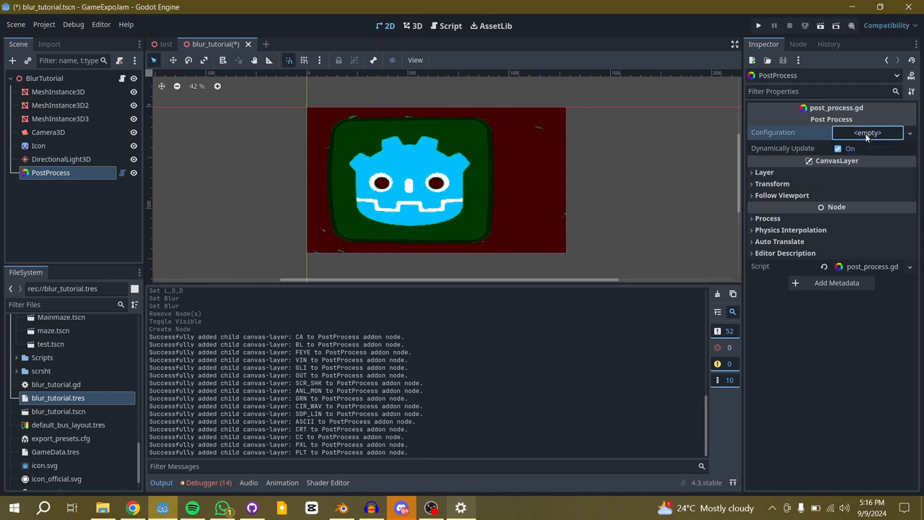
{"action": "left_click", "coordinate": [866, 132]}
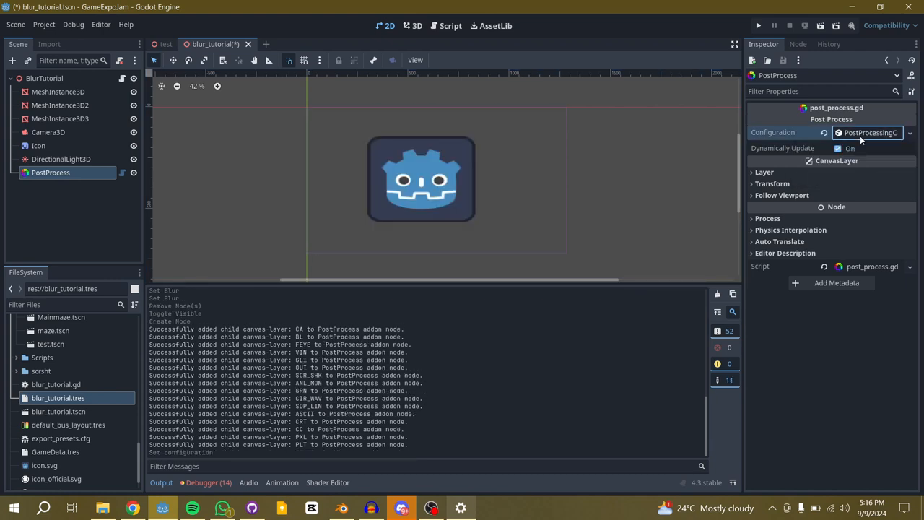
{"action": "left_click", "coordinate": [870, 132]}
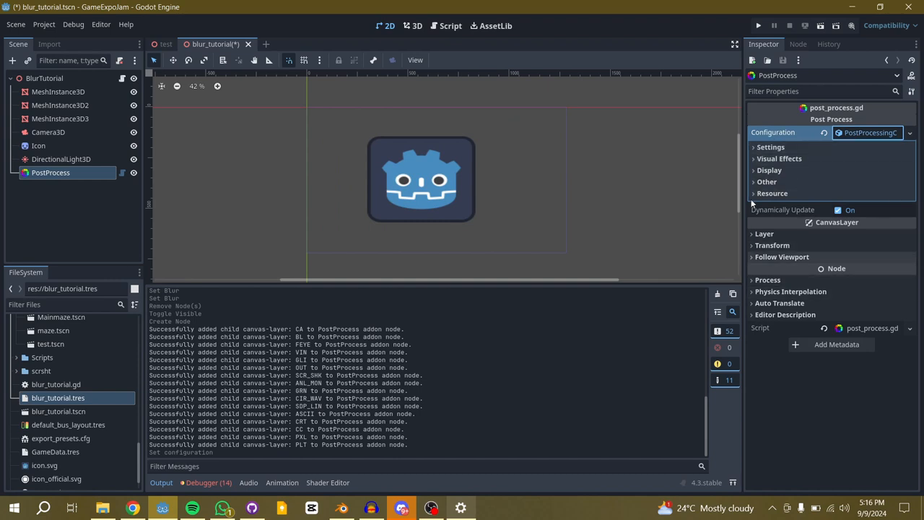
{"action": "left_click", "coordinate": [779, 158]}
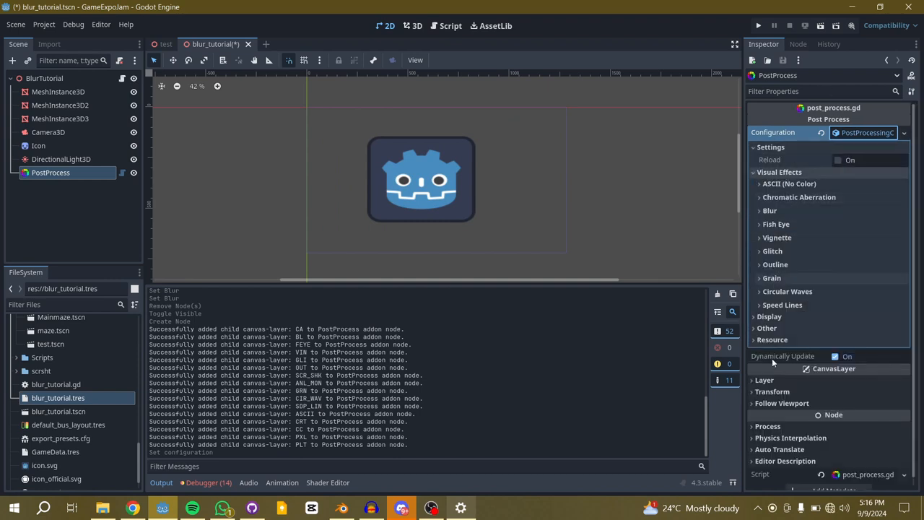
{"action": "left_click", "coordinate": [769, 316]}
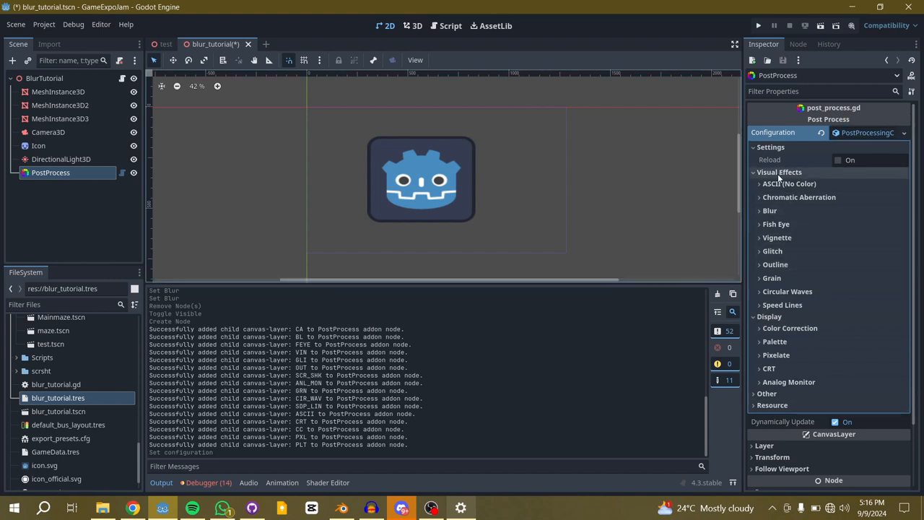
Enable the Blur effect and set its level of detail to about 2.5
{"action": "left_click", "coordinate": [769, 210]}
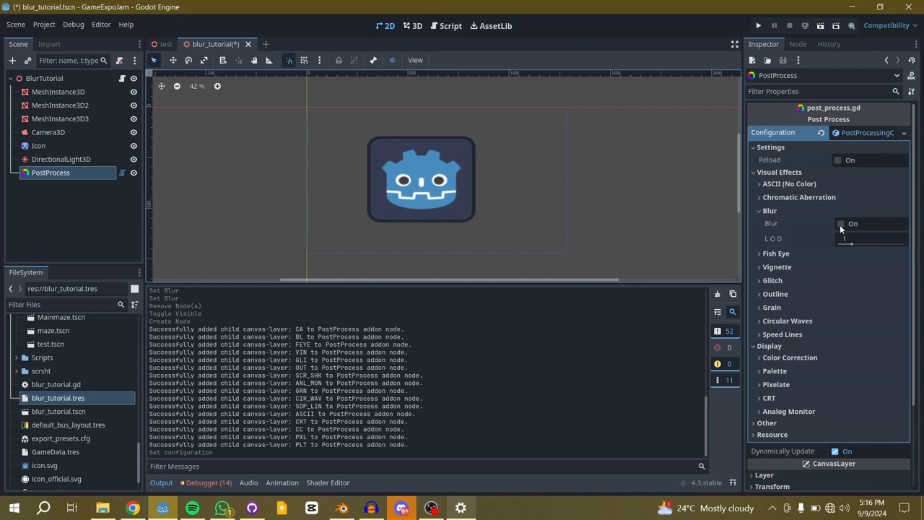
{"action": "left_click", "coordinate": [840, 223]}
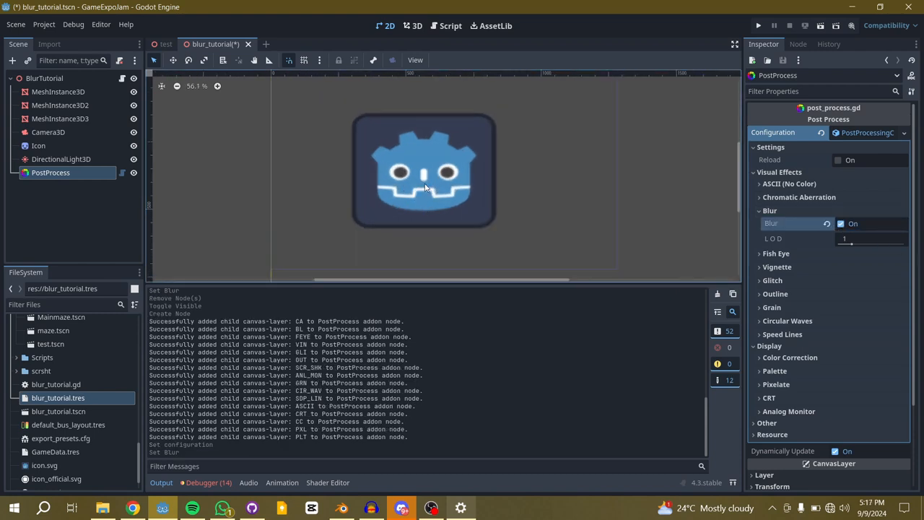
{"action": "scroll", "scroll_direction": "down", "scroll_amount": 3}
{"action": "type", "text": "0"}
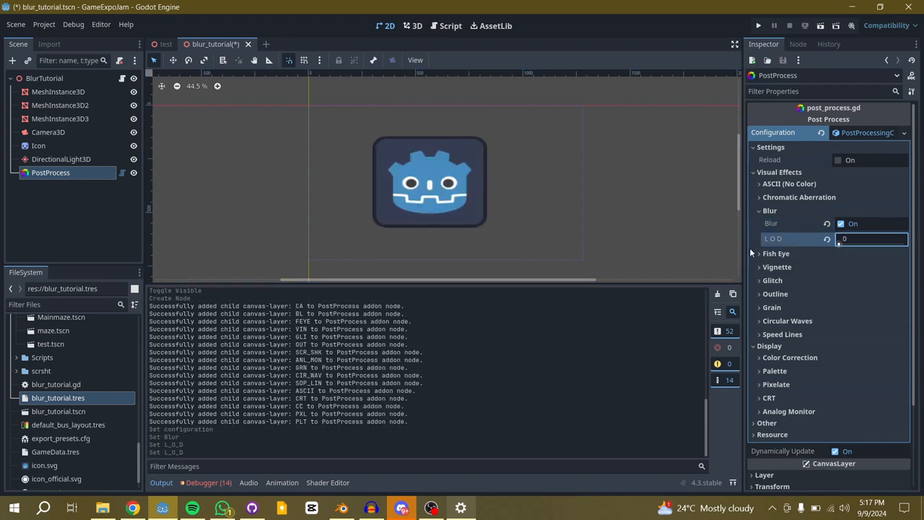
{"action": "left_click_drag", "start_coordinate": [844, 238], "coordinate": [899, 238]}
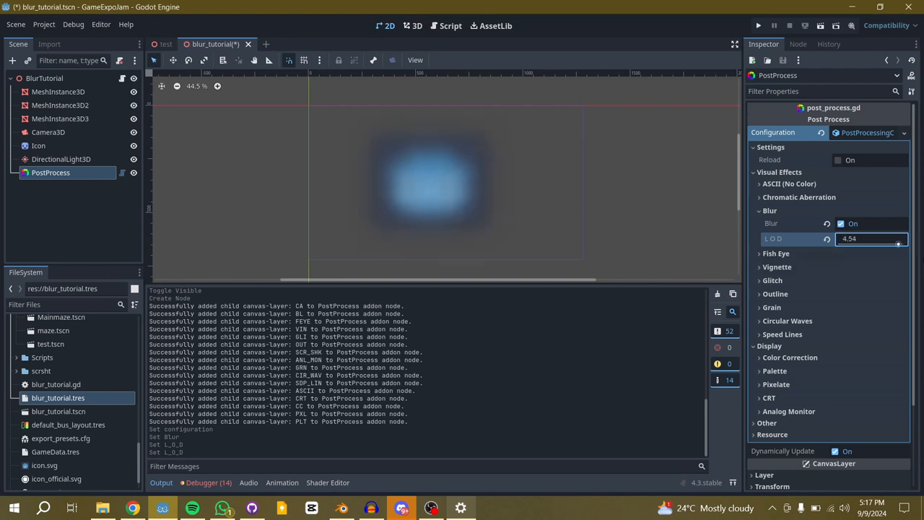
{"action": "left_click_drag", "start_coordinate": [899, 244], "coordinate": [870, 243]}
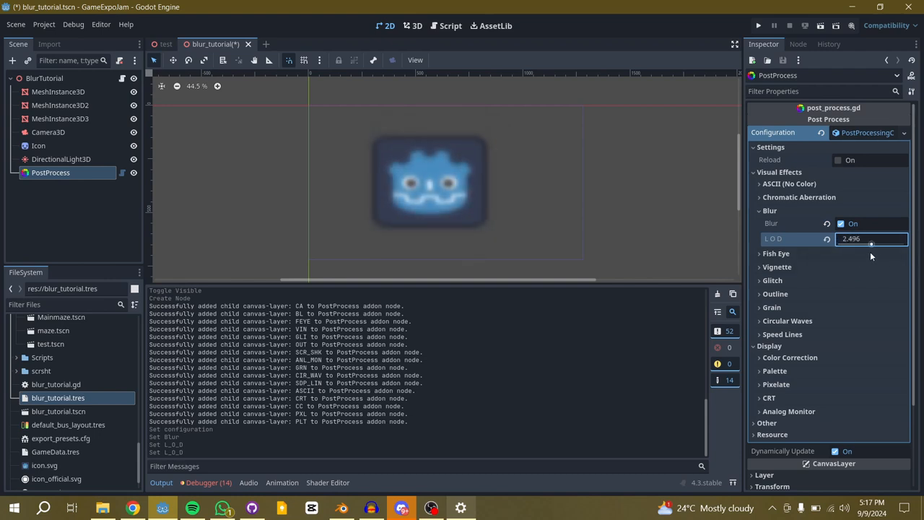
{"action": "mouse_move", "coordinate": [870, 208]}
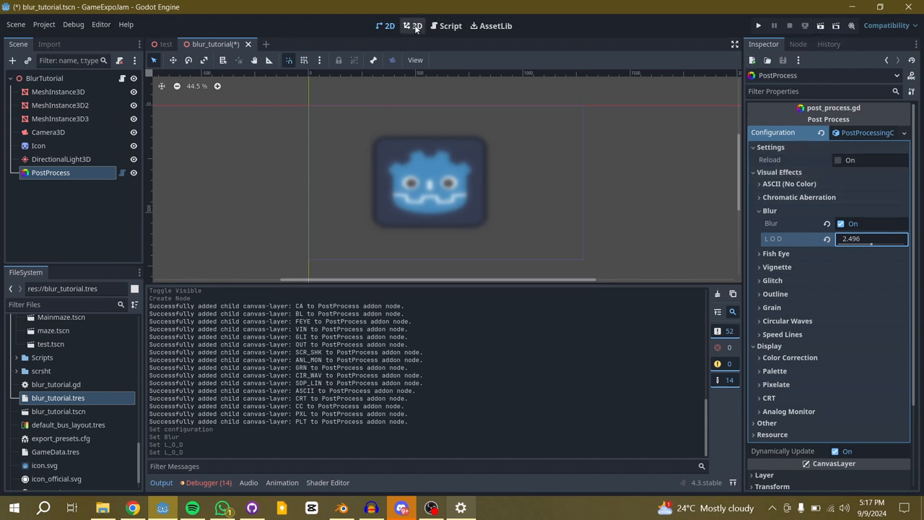
Switch to the 3D view and run the project to check the blurred cube and sphere
{"action": "left_click", "coordinate": [417, 25]}
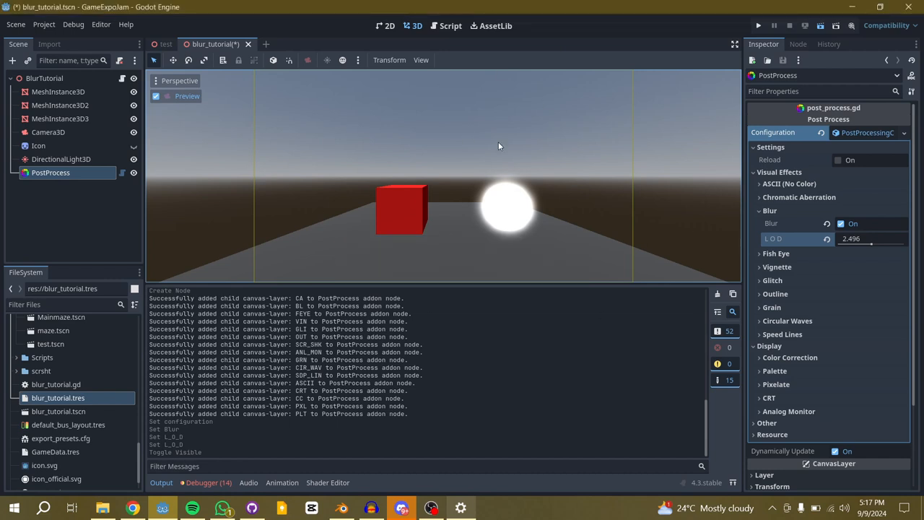
{"action": "left_click", "coordinate": [758, 26]}
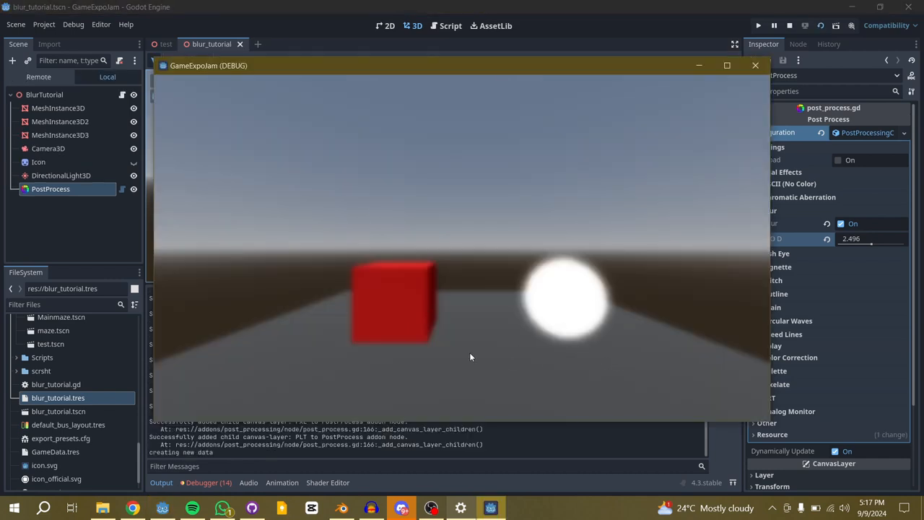
{"action": "mouse_move", "coordinate": [408, 332]}
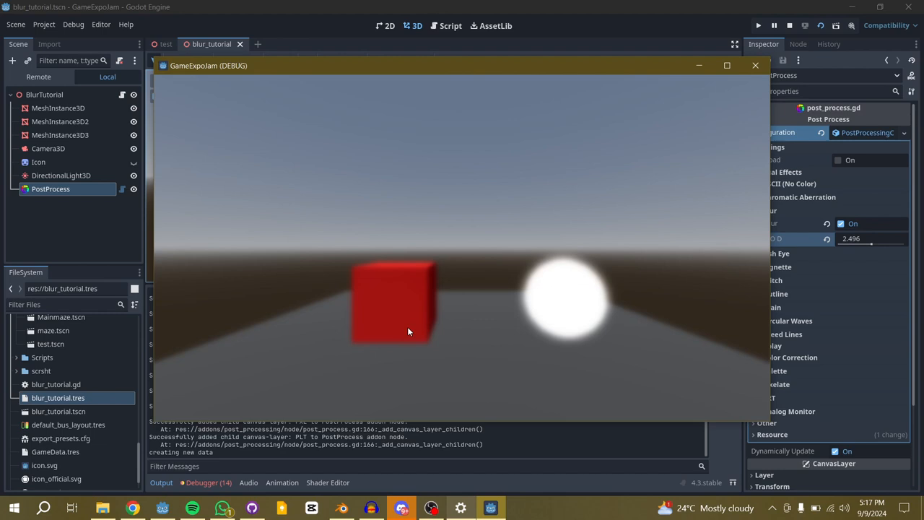
{"action": "mouse_move", "coordinate": [732, 79]}
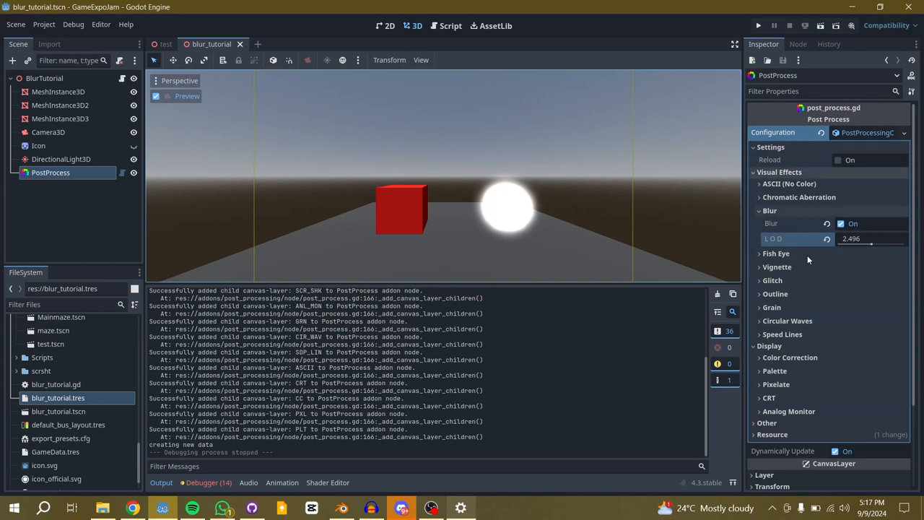
{"action": "mouse_move", "coordinate": [773, 238]}
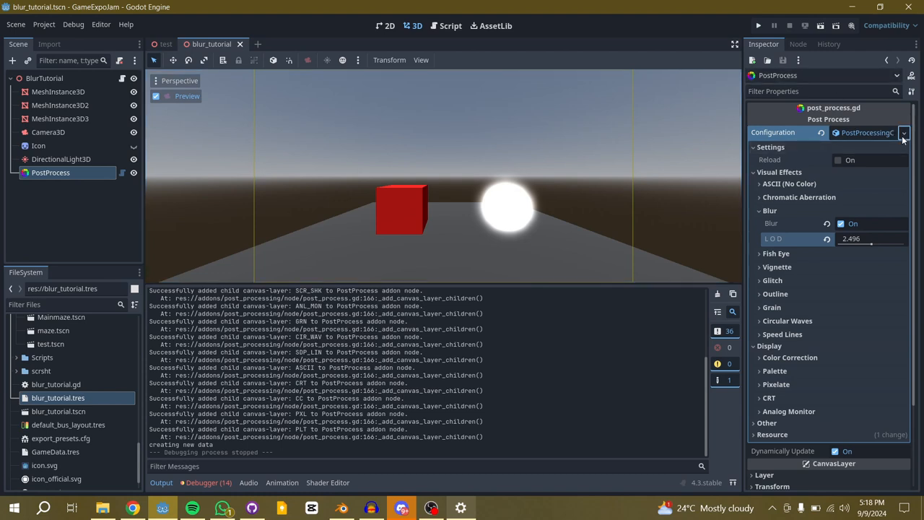
Save the configuration resource as blur_tutorial.tres, confirming the overwrite
{"action": "left_click", "coordinate": [903, 133]}
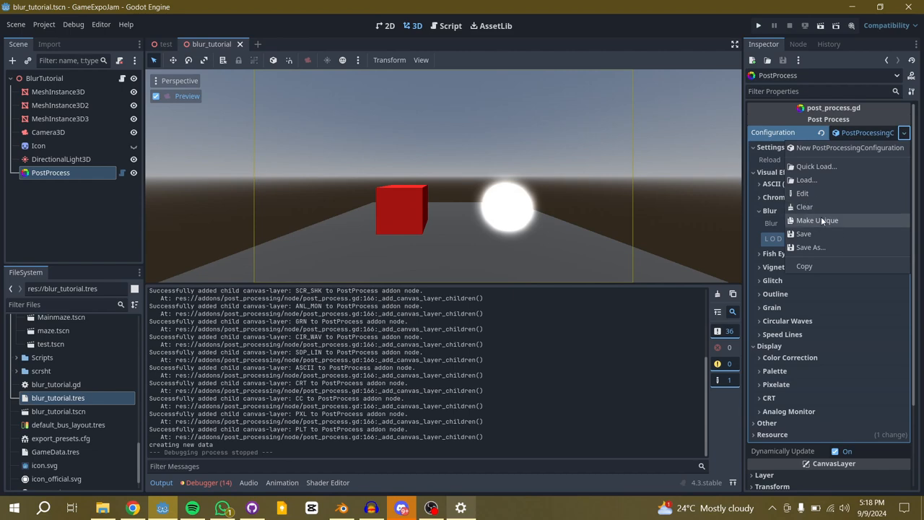
{"action": "mouse_move", "coordinate": [808, 247]}
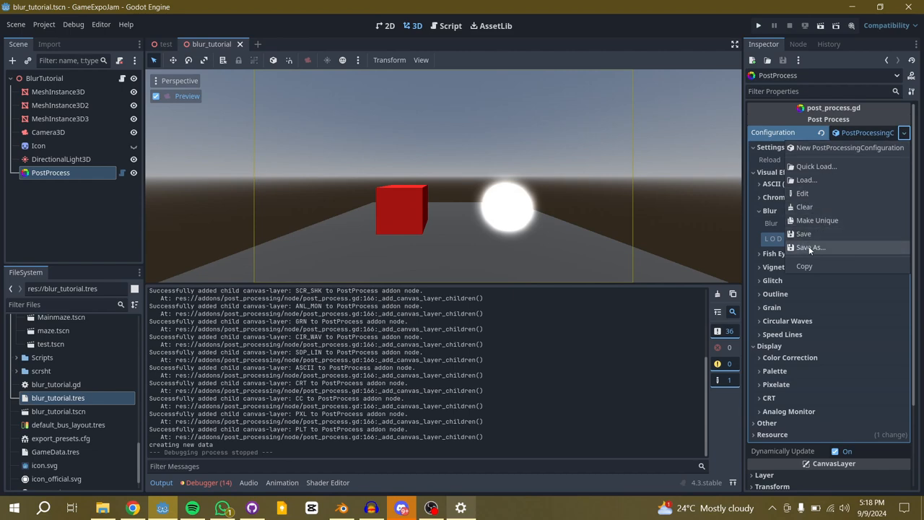
{"action": "left_click", "coordinate": [810, 247]}
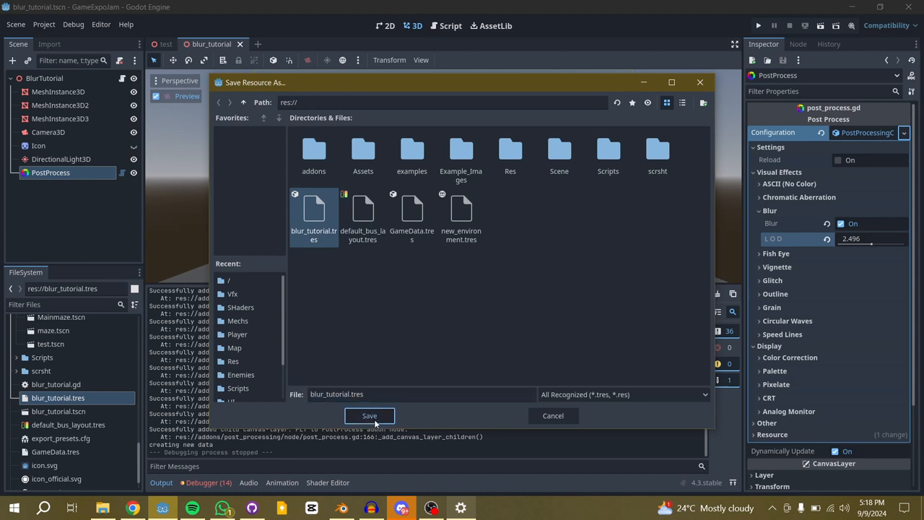
{"action": "left_click", "coordinate": [368, 415]}
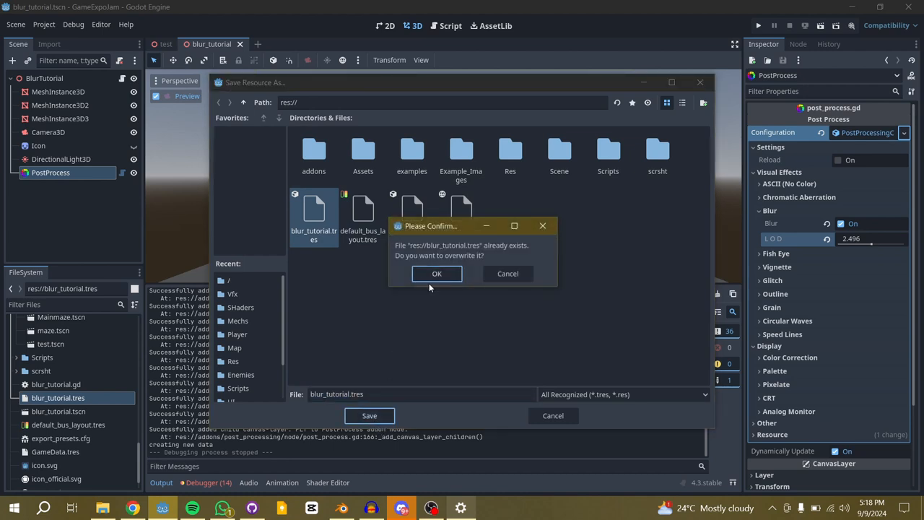
{"action": "left_click", "coordinate": [436, 273]}
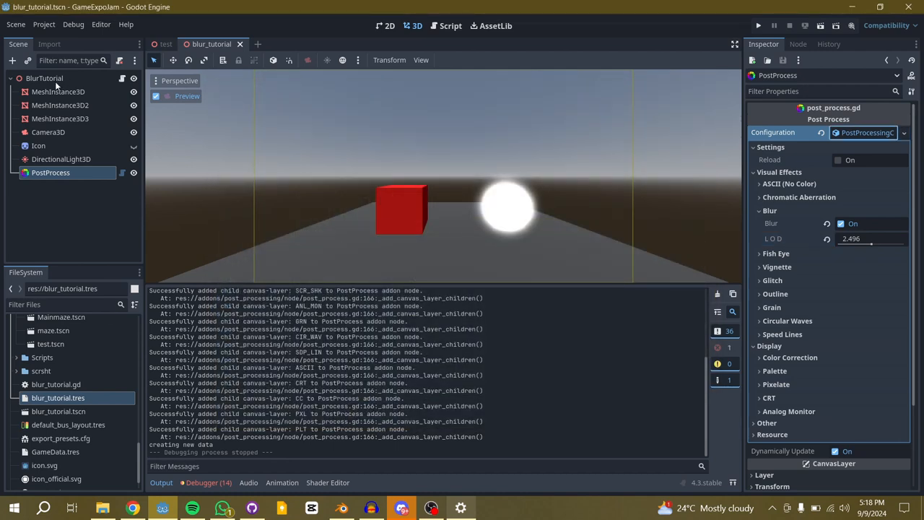
Open BlurTutorial's script, rename BLUR to BLUR_RES and type it PostProcessingConfiguration
{"action": "left_click", "coordinate": [45, 78]}
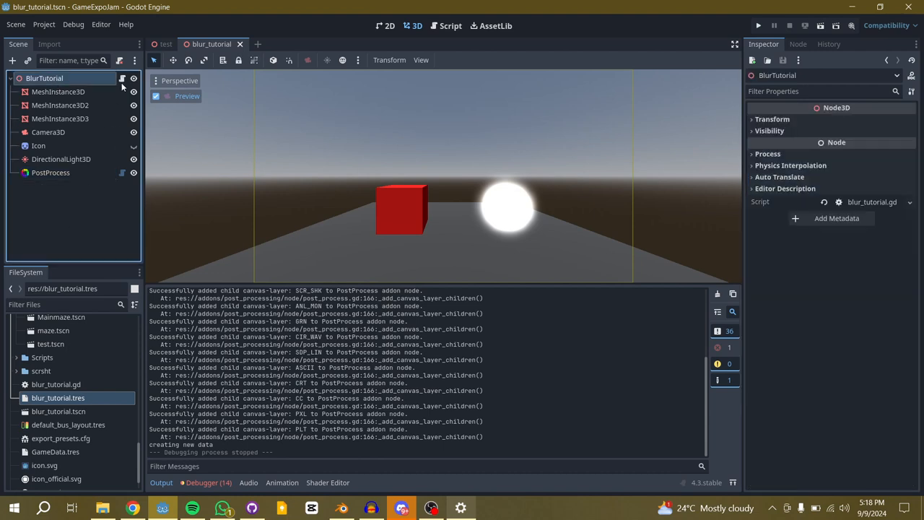
{"action": "left_click", "coordinate": [450, 26]}
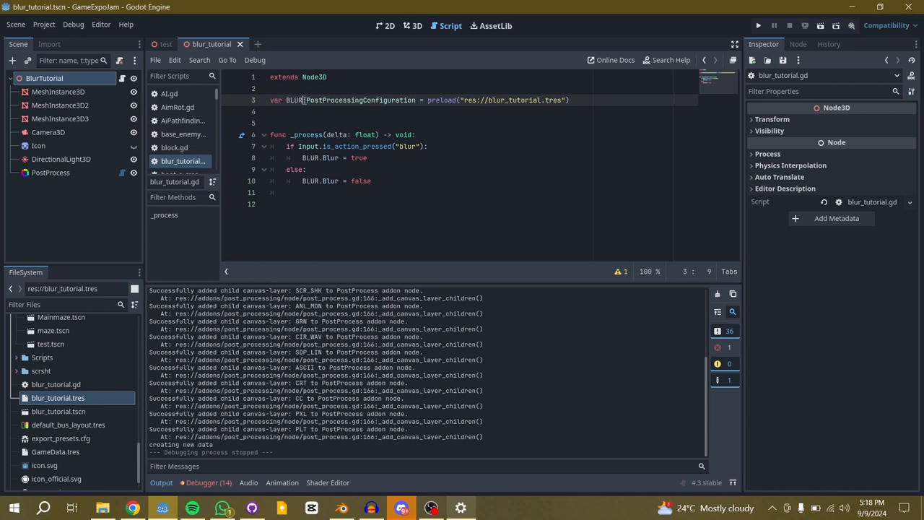
{"action": "type", "text": "RESD"}
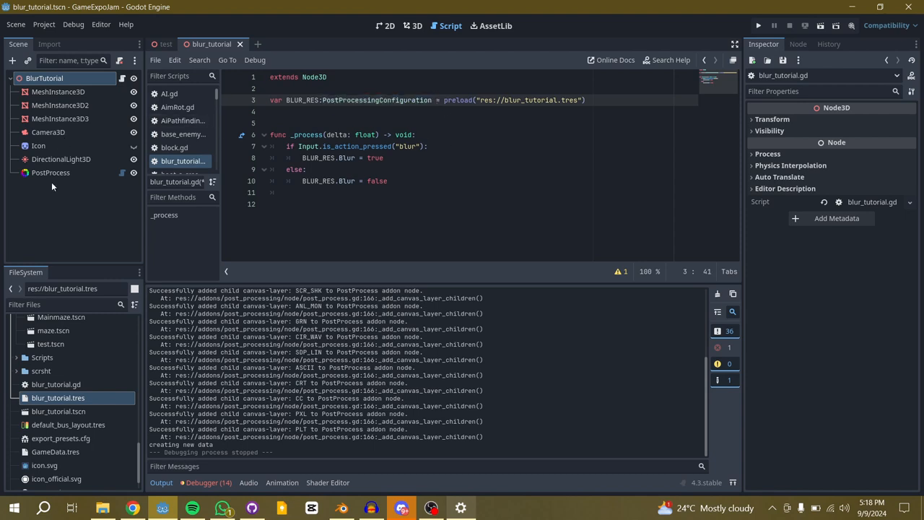
{"action": "left_click", "coordinate": [51, 172]}
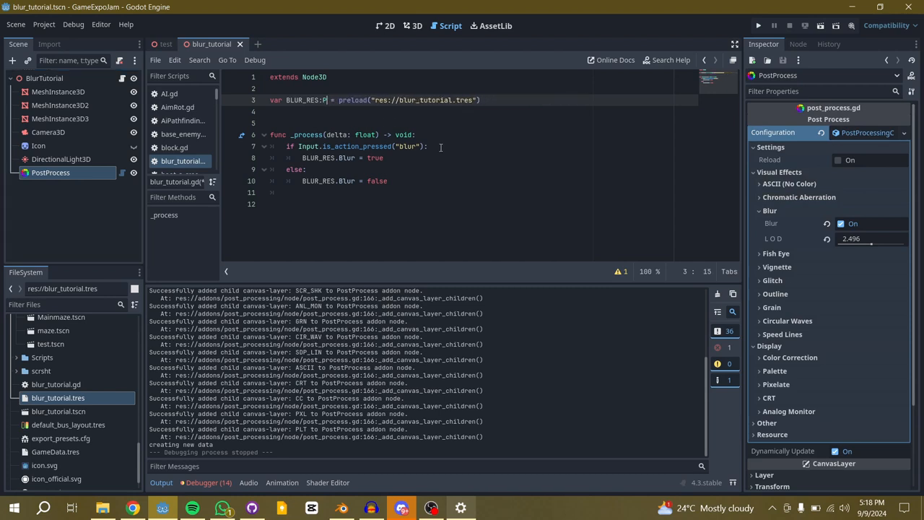
{"action": "type", "text": "ost"}
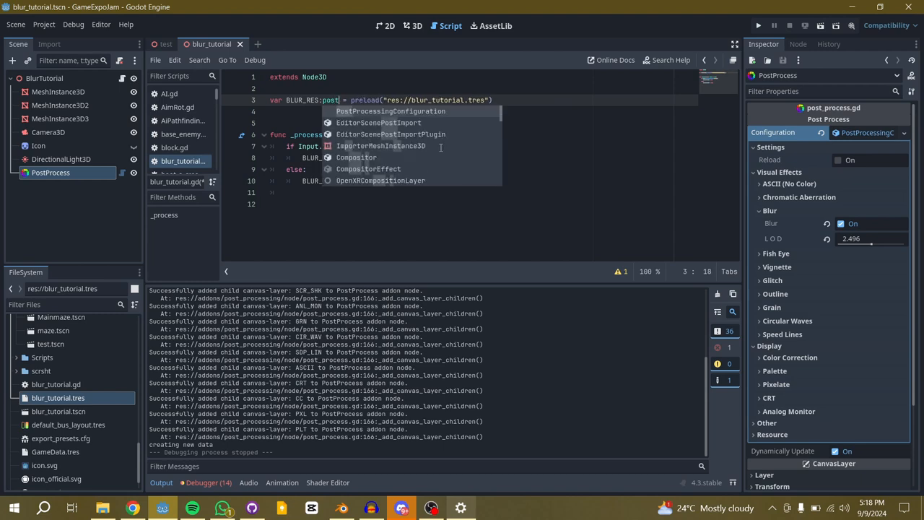
{"action": "left_click", "coordinate": [389, 111]}
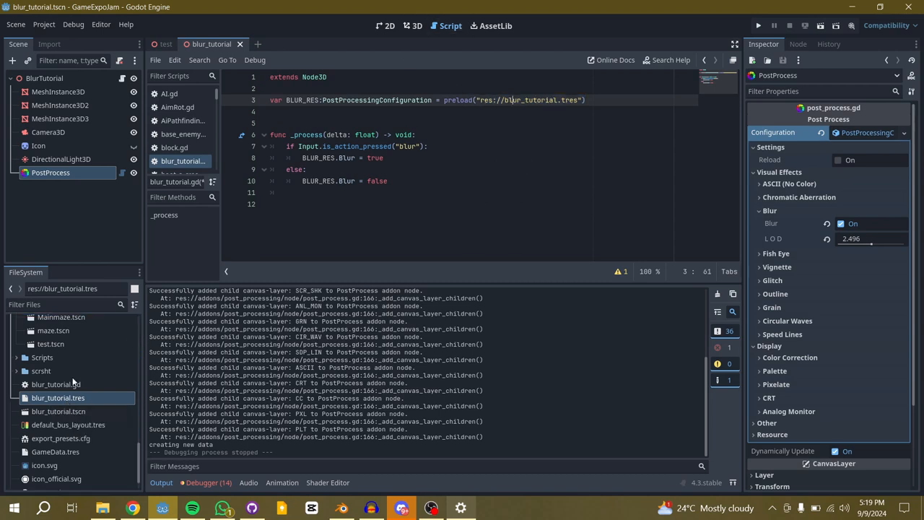
Delete the duplicate blur_tutorial.tres preload line and blank line, leaving only BLUR_RES
{"action": "left_click", "coordinate": [58, 398]}
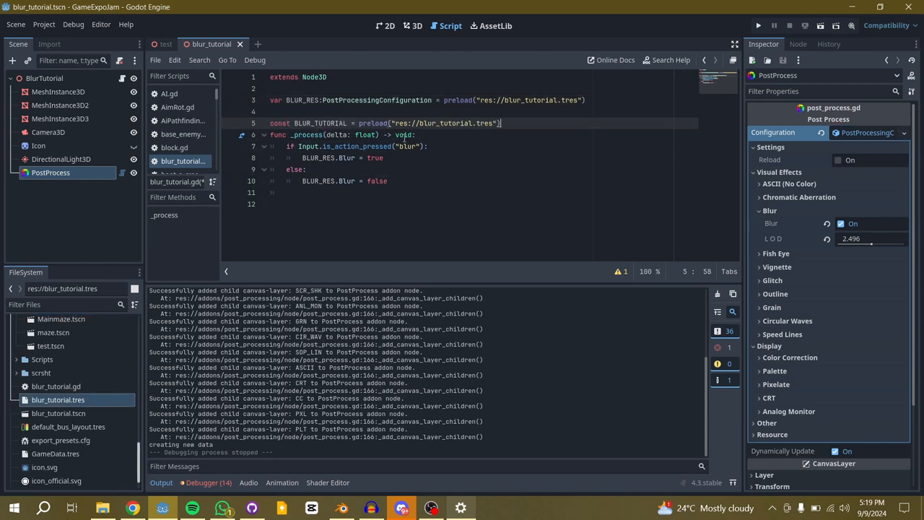
{"action": "double_click", "coordinate": [279, 123]}
{"action": "type", "text": "var "}
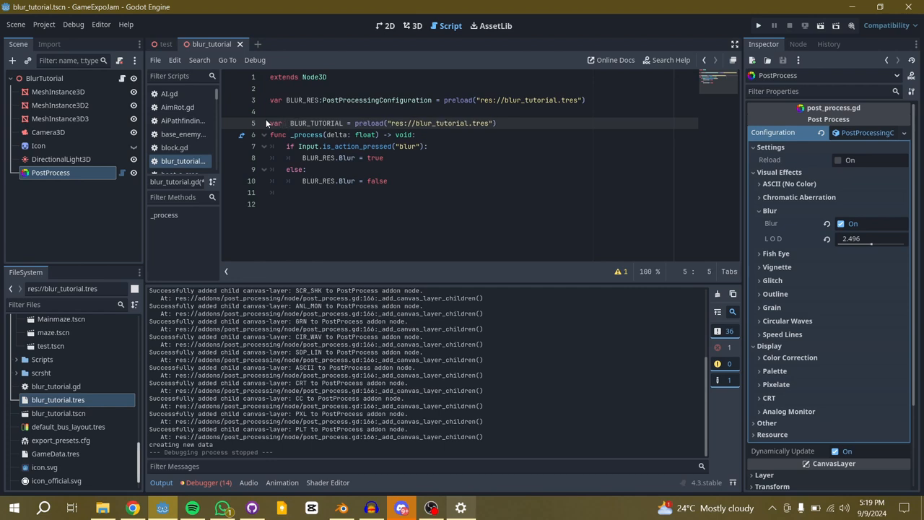
{"action": "left_click", "coordinate": [273, 112]}
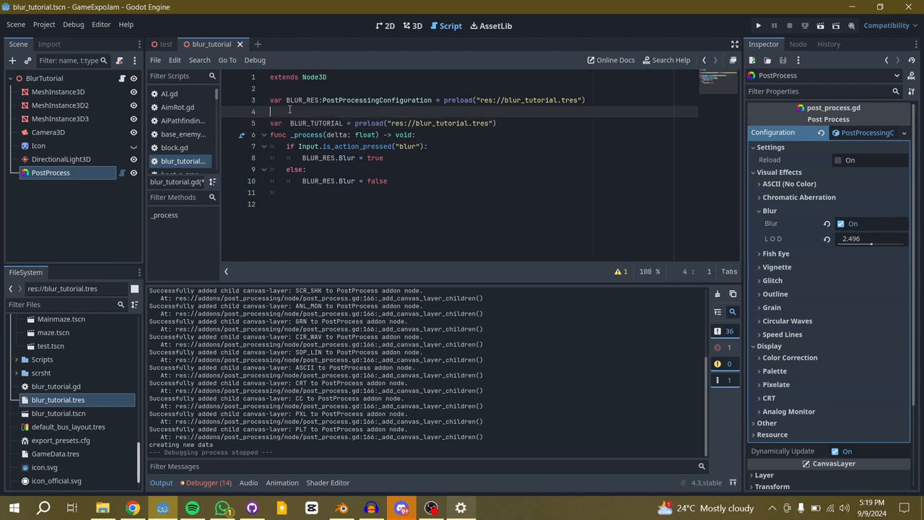
{"action": "key", "text": "Delete"}
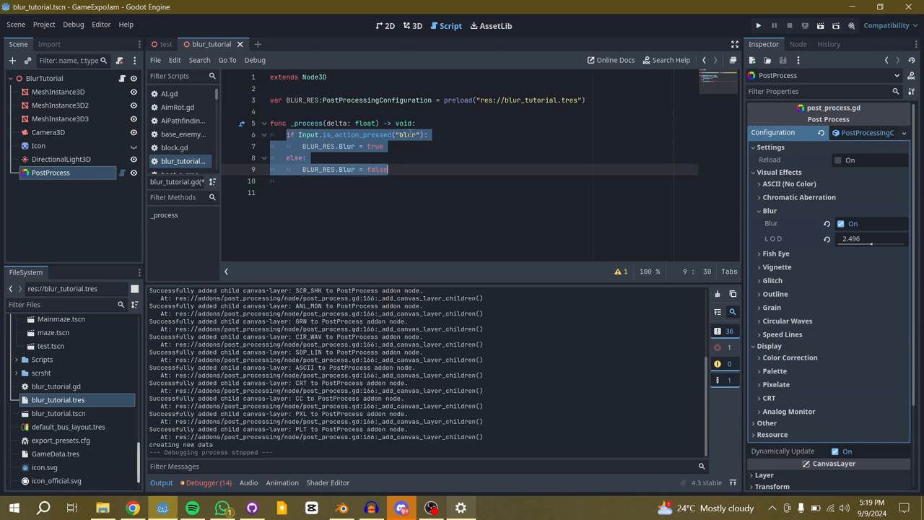
{"action": "left_click", "coordinate": [360, 180]}
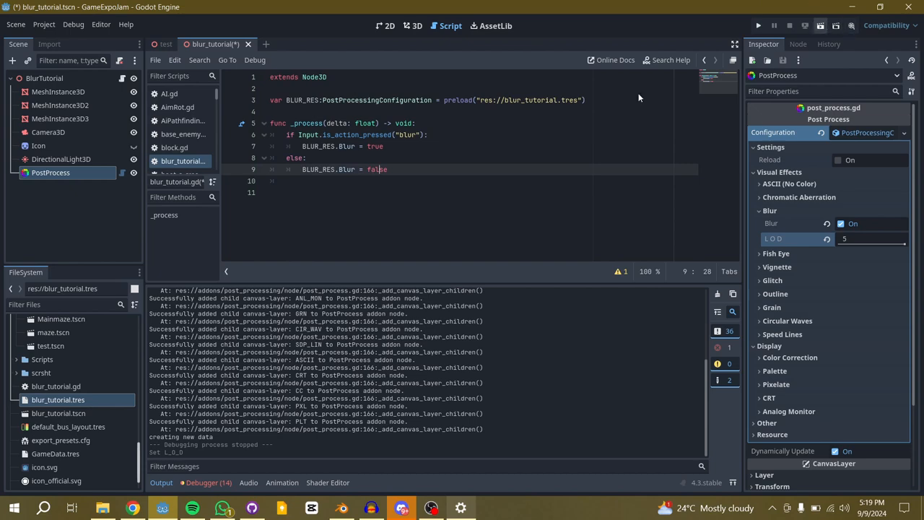
{"action": "left_click", "coordinate": [44, 24]}
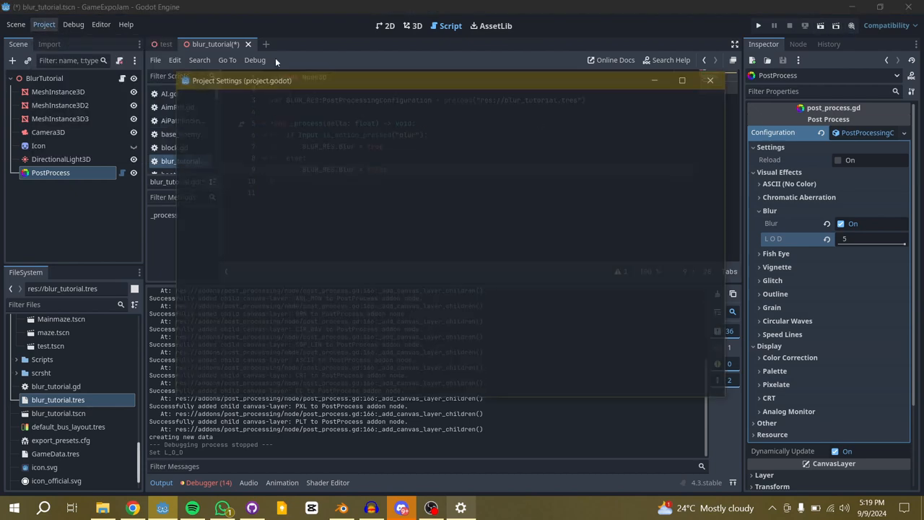
{"action": "left_click", "coordinate": [235, 98]}
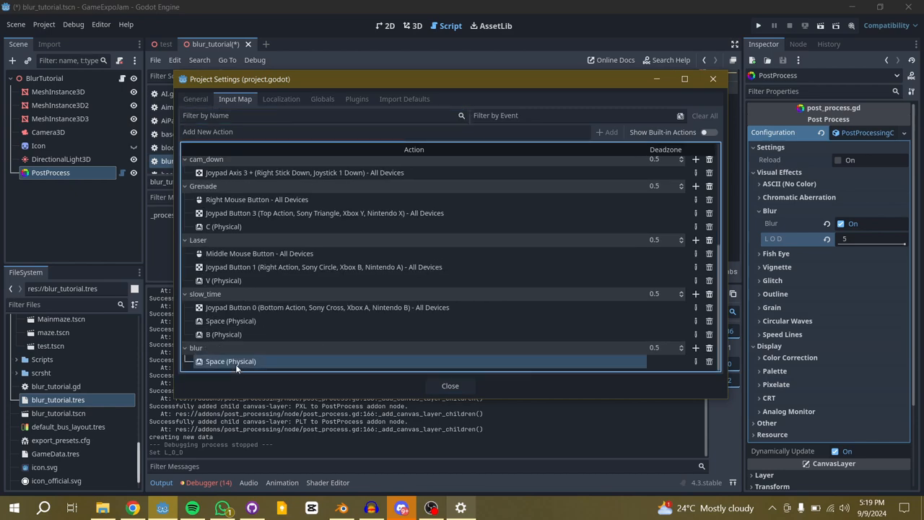
{"action": "left_click", "coordinate": [449, 384]}
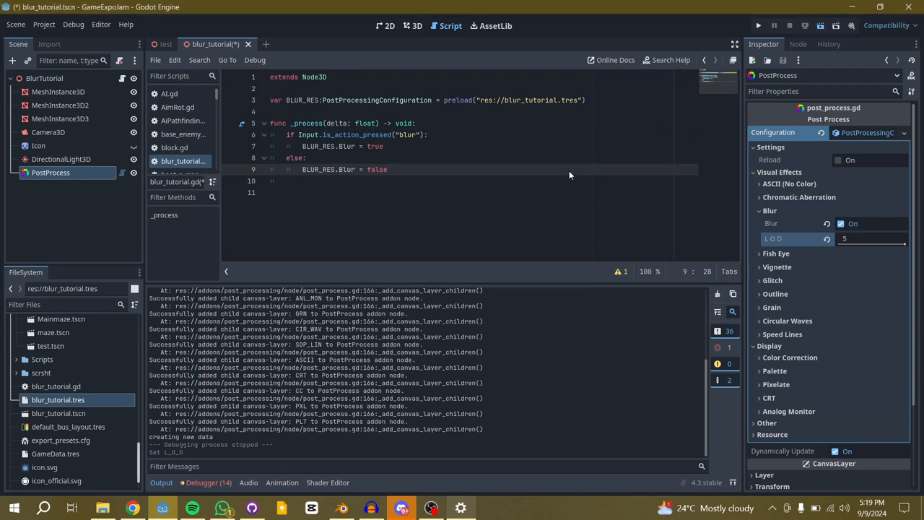
Run the project to test the Space-key blur toggle
{"action": "left_click", "coordinate": [758, 25]}
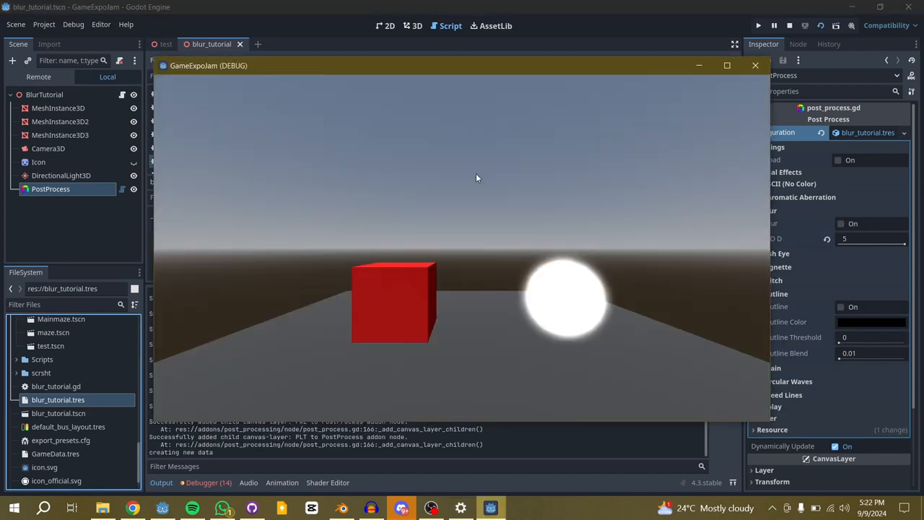
{"action": "mouse_move", "coordinate": [526, 170]}
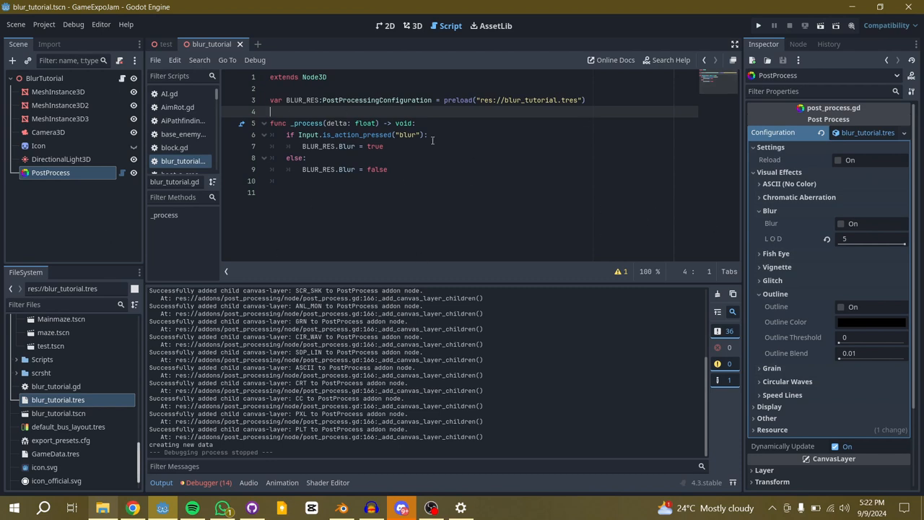
{"action": "mouse_move", "coordinate": [412, 268]}
{"action": "type", "text": "@export "}
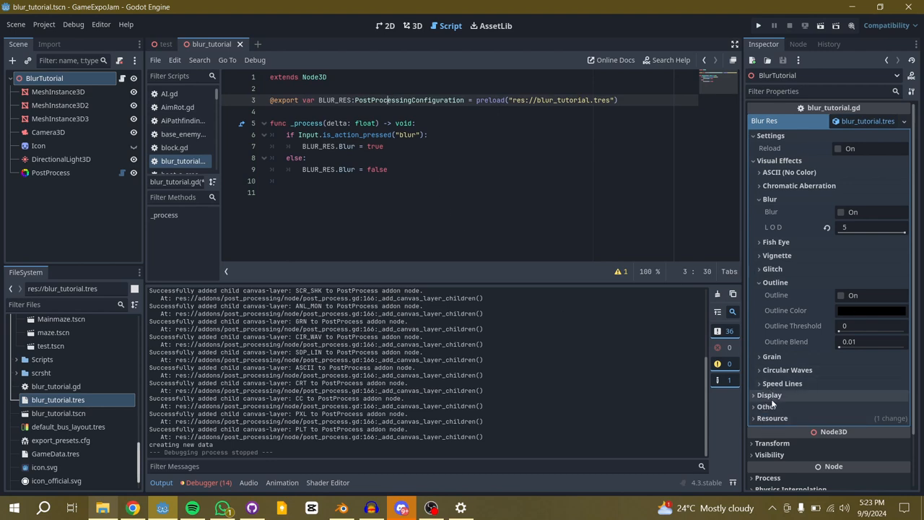
Scroll through the BlurTutorial node's exported Blur Res properties in the Inspector
{"action": "scroll", "scroll_direction": "down", "scroll_amount": 3}
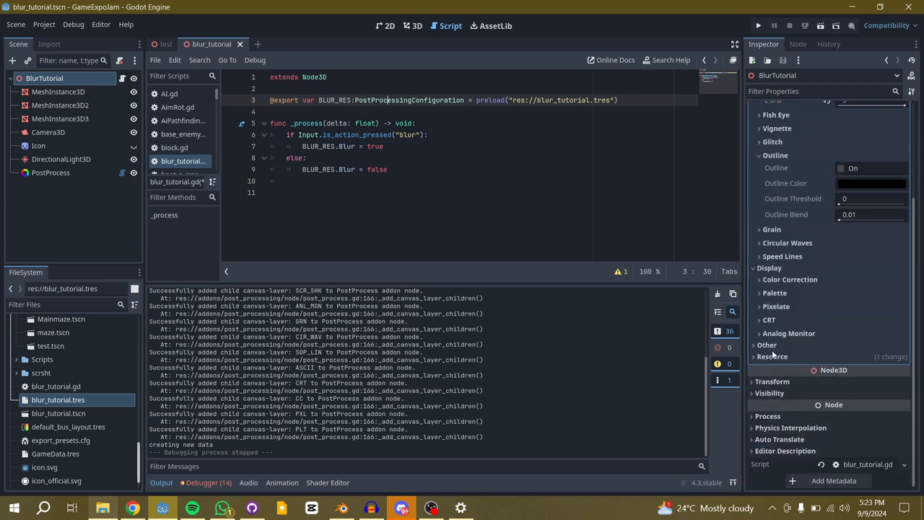